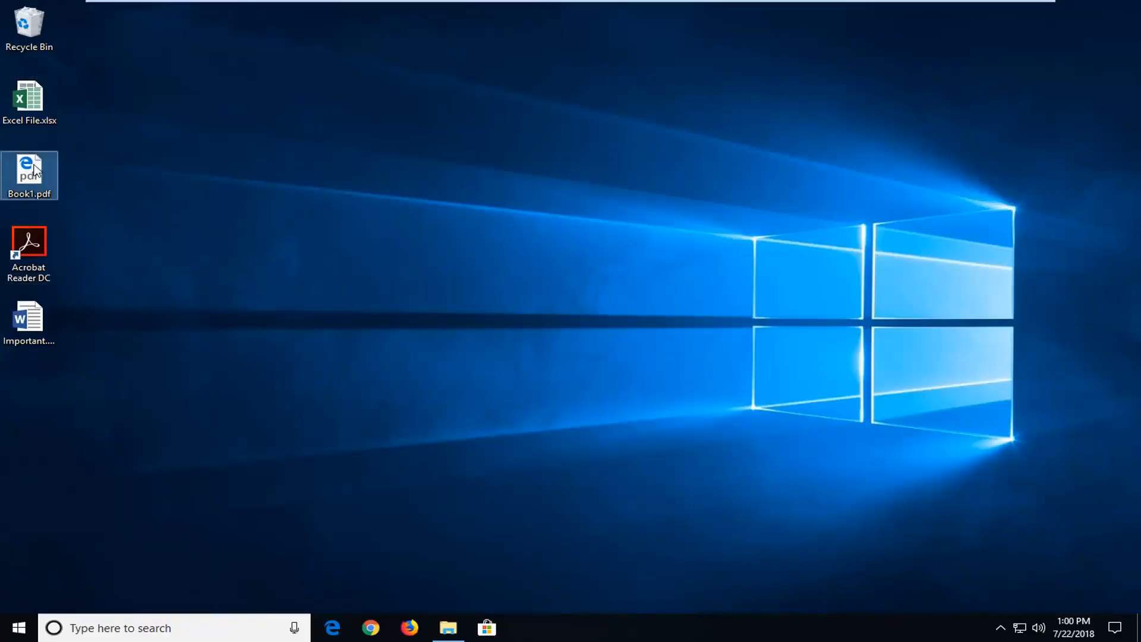
Step: Open Important.docx and start inserting an object from the Insert menu below the greeting
left_click(29, 317)
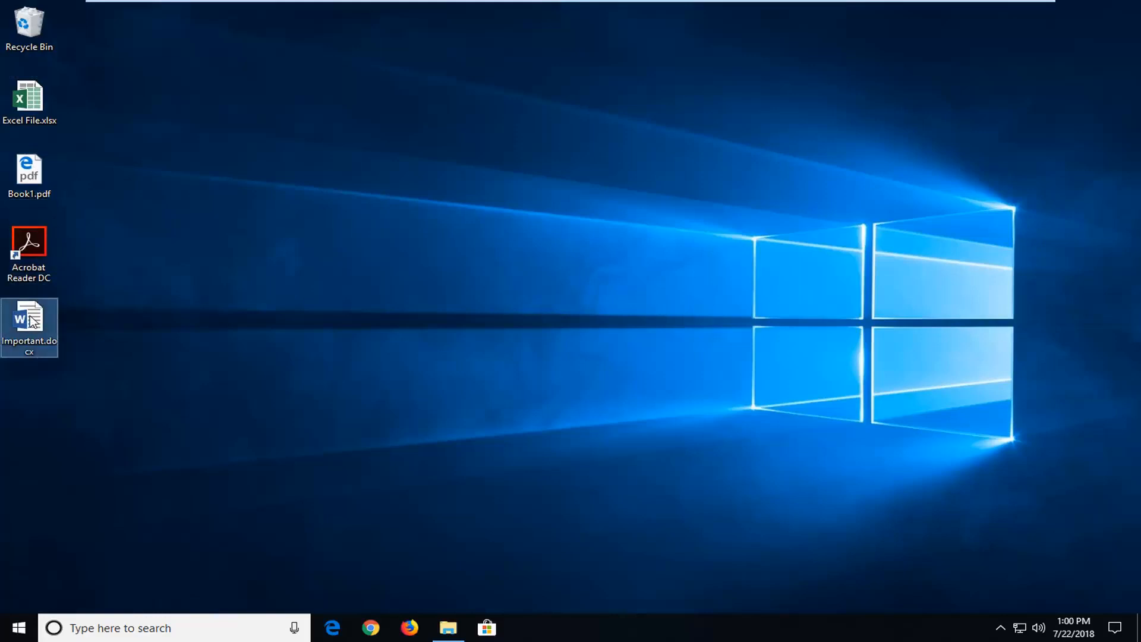
mouse_move(29, 324)
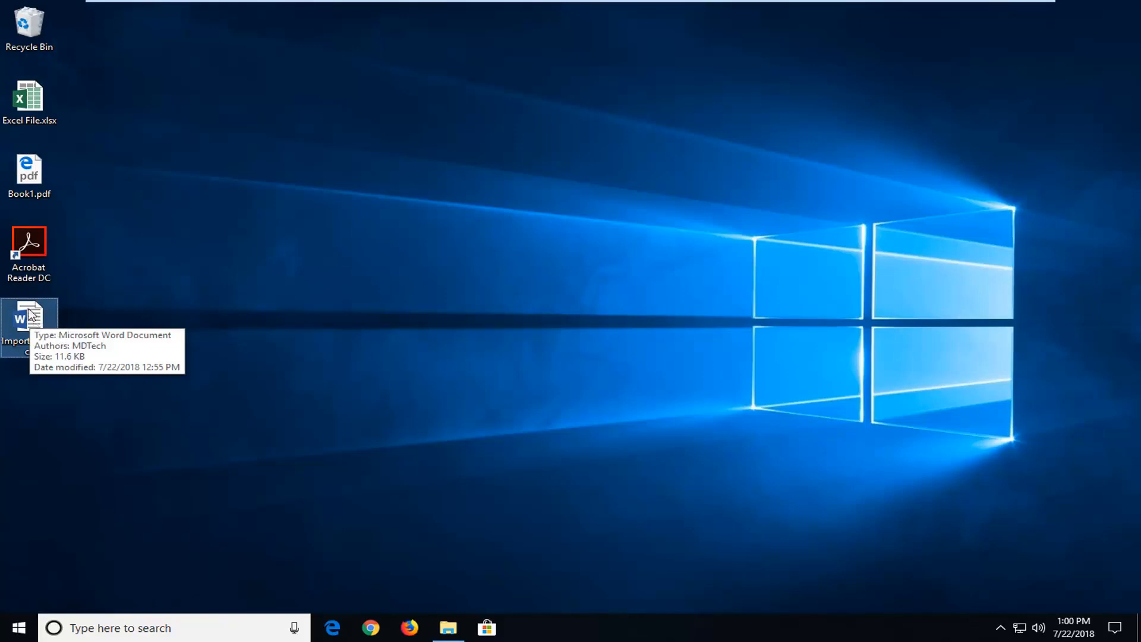
mouse_move(421, 358)
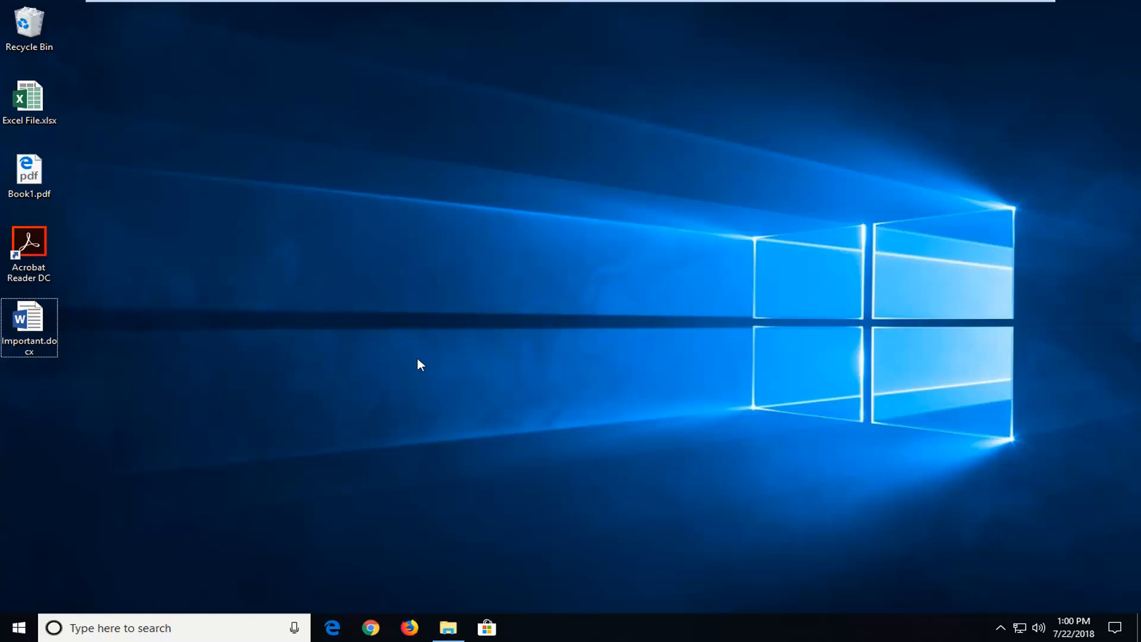
double_click(29, 321)
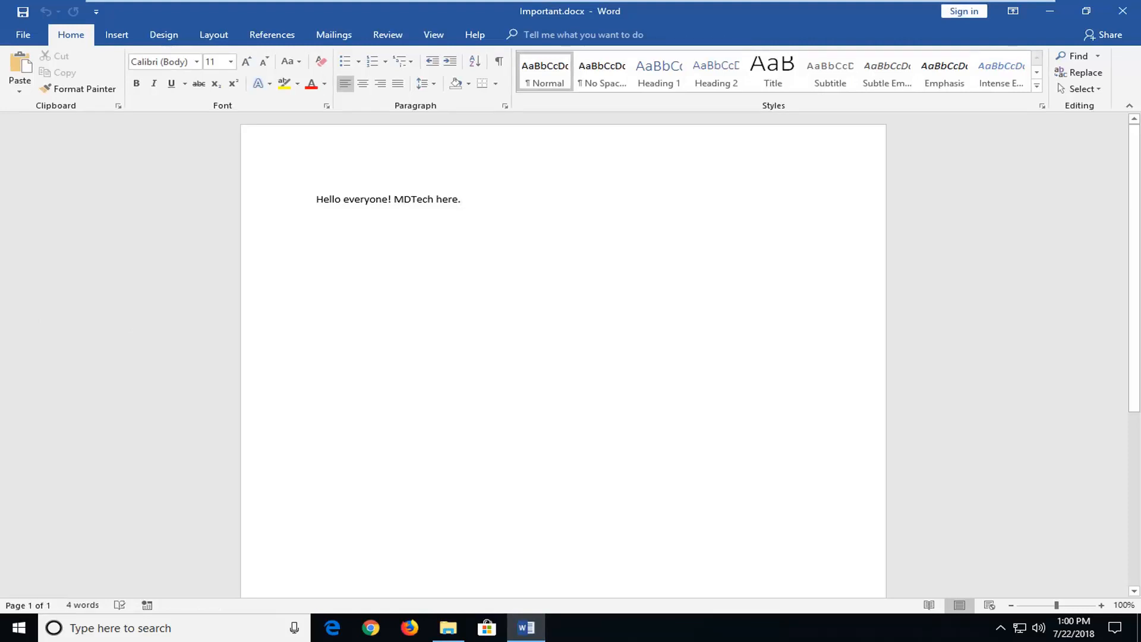
left_click(116, 34)
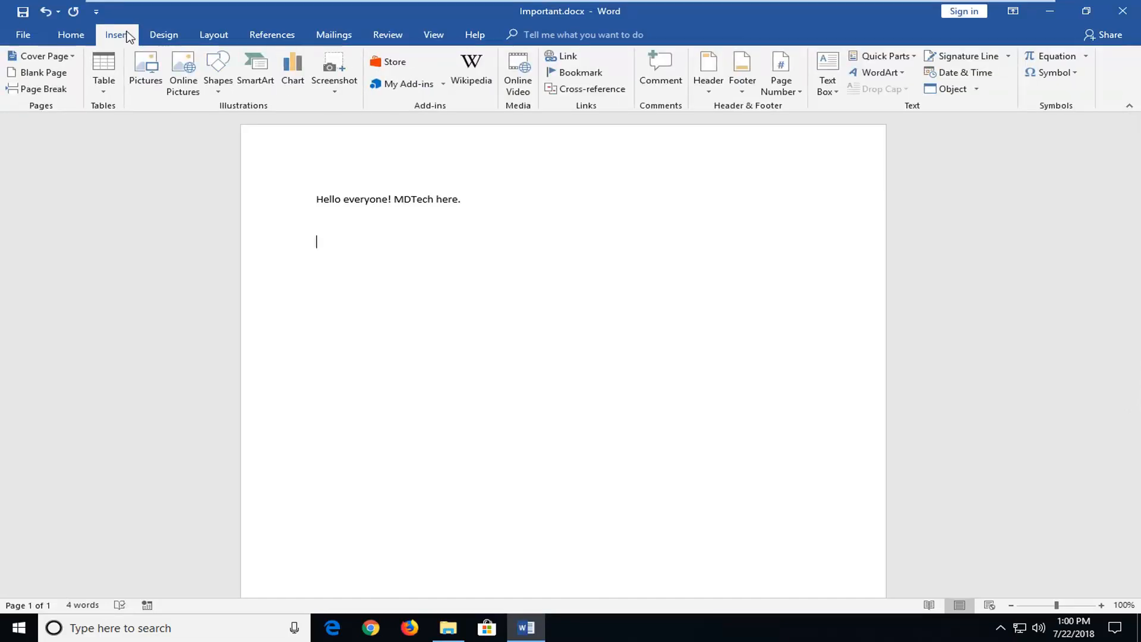
mouse_move(959, 75)
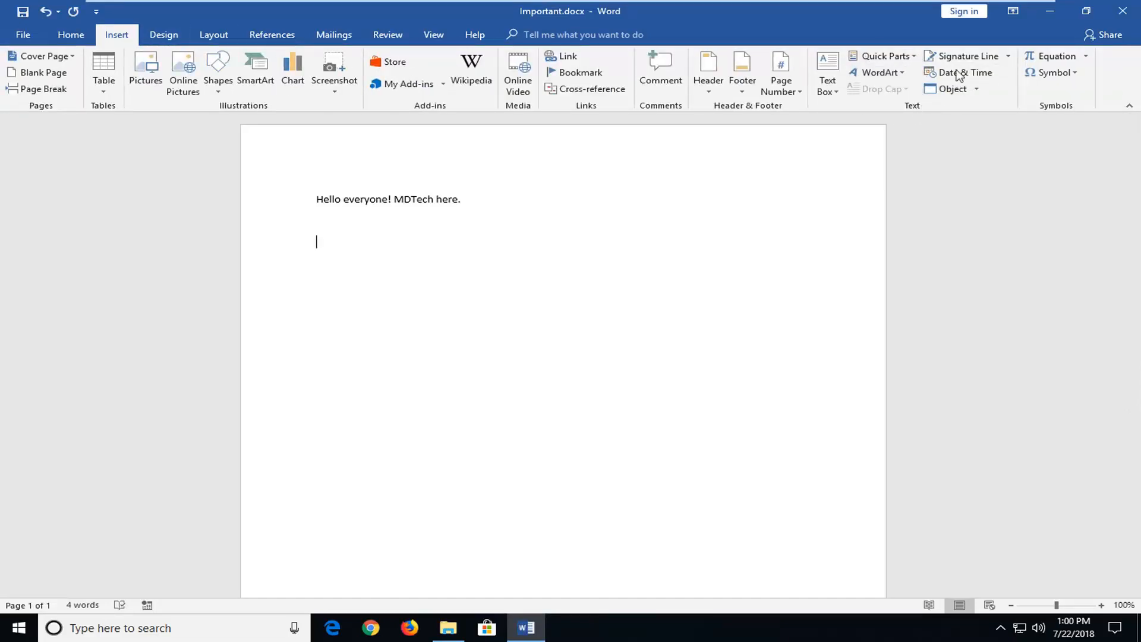
mouse_move(951, 88)
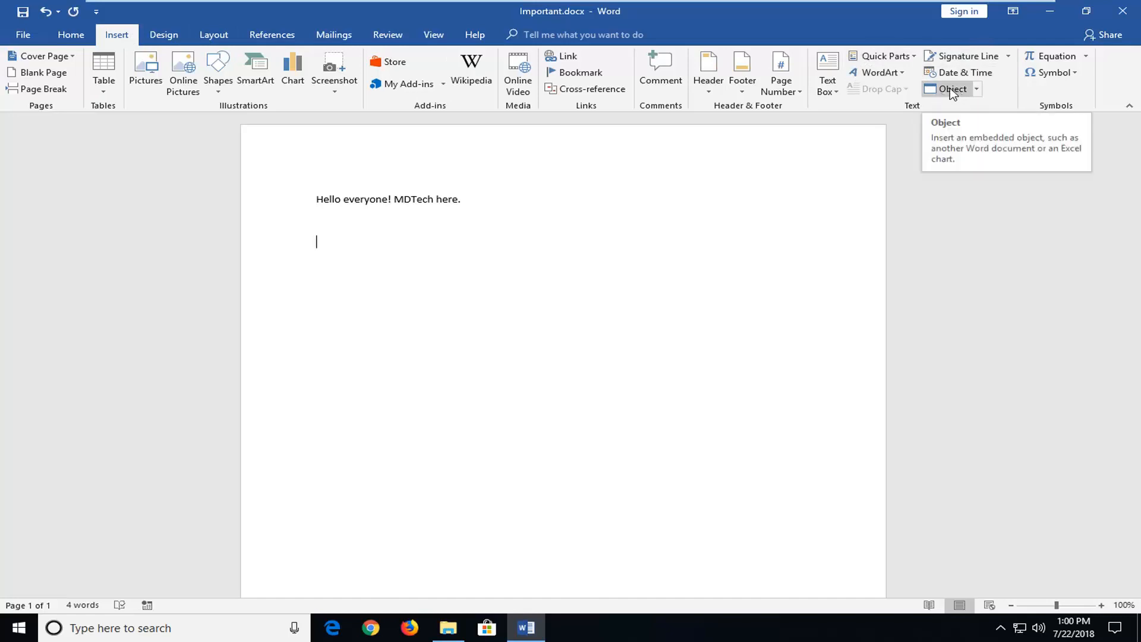
left_click(951, 88)
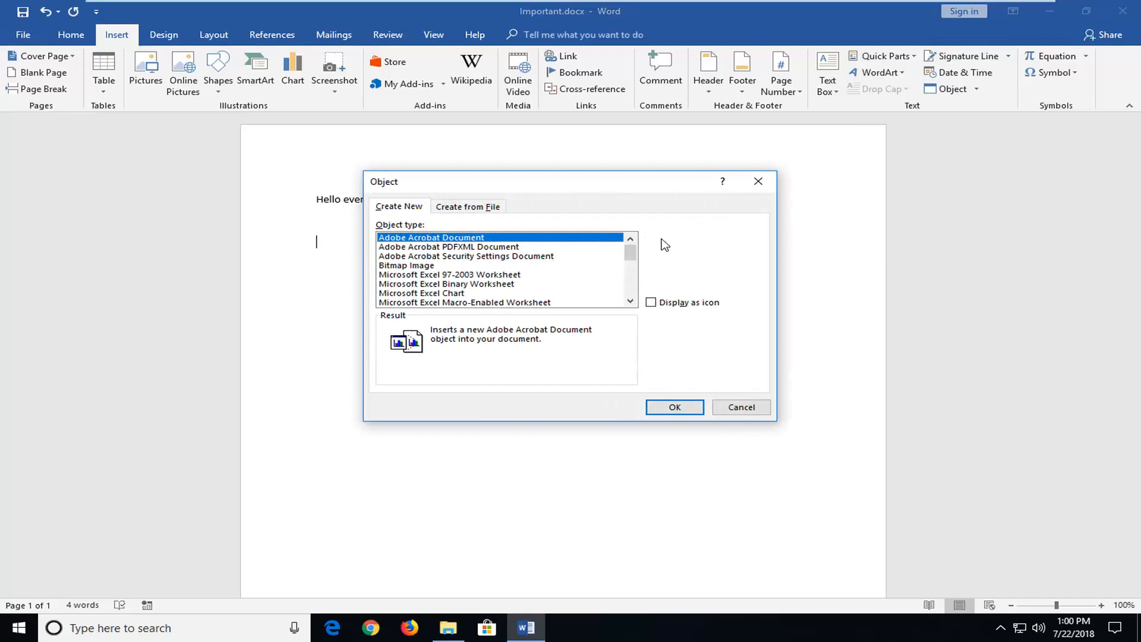
Step: Under Create from File, browse to the Desktop and select Excel File.xlsx
left_click(468, 206)
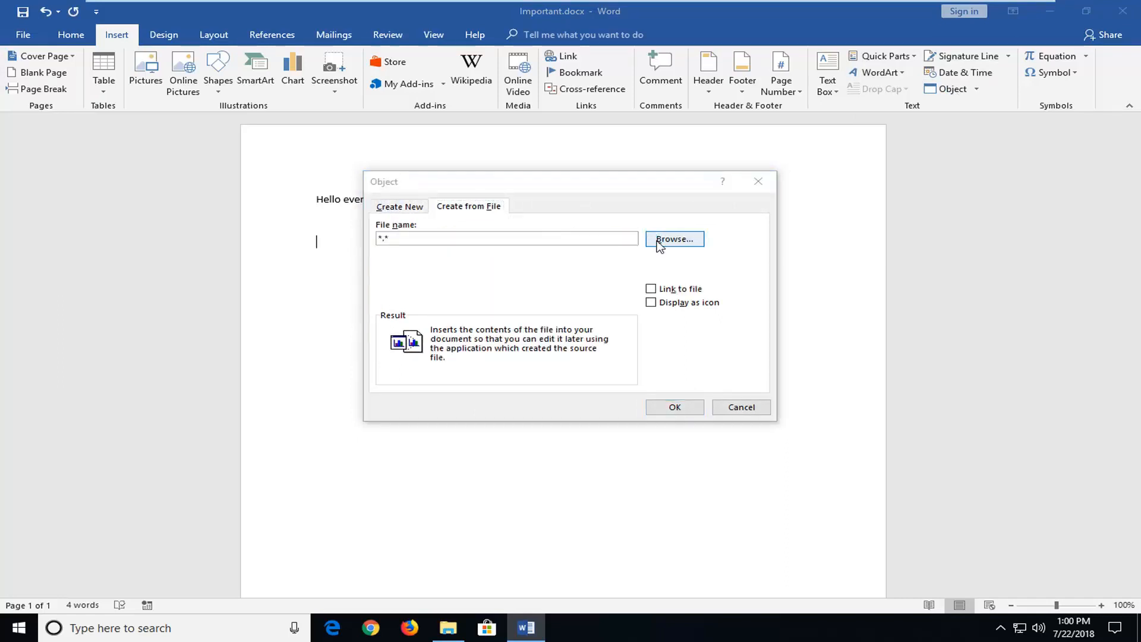
left_click(673, 239)
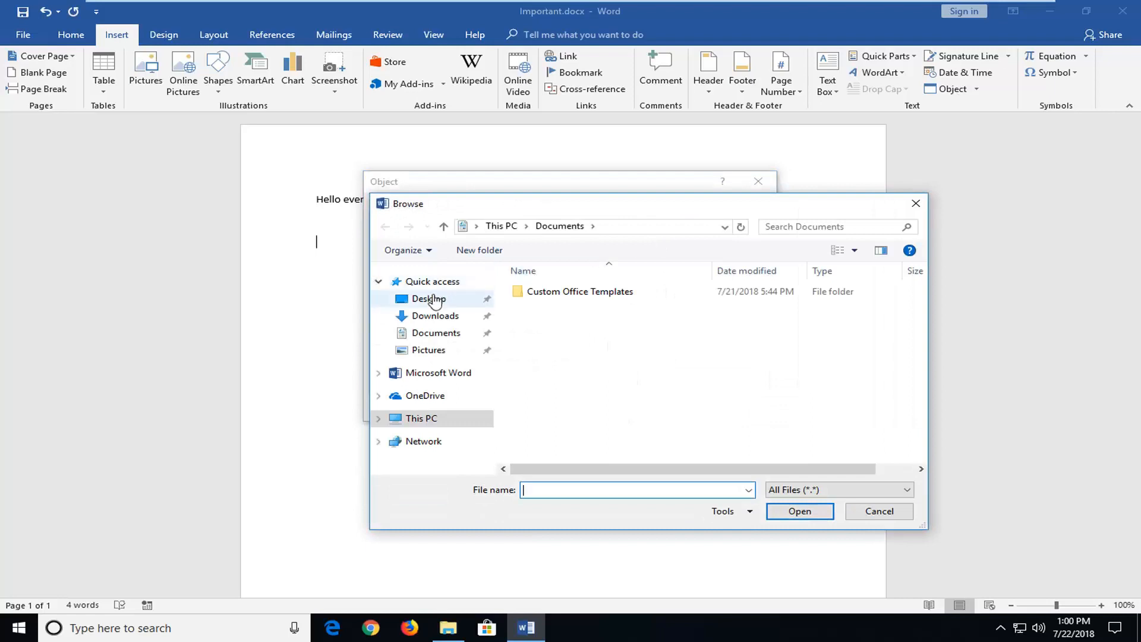
left_click(428, 298)
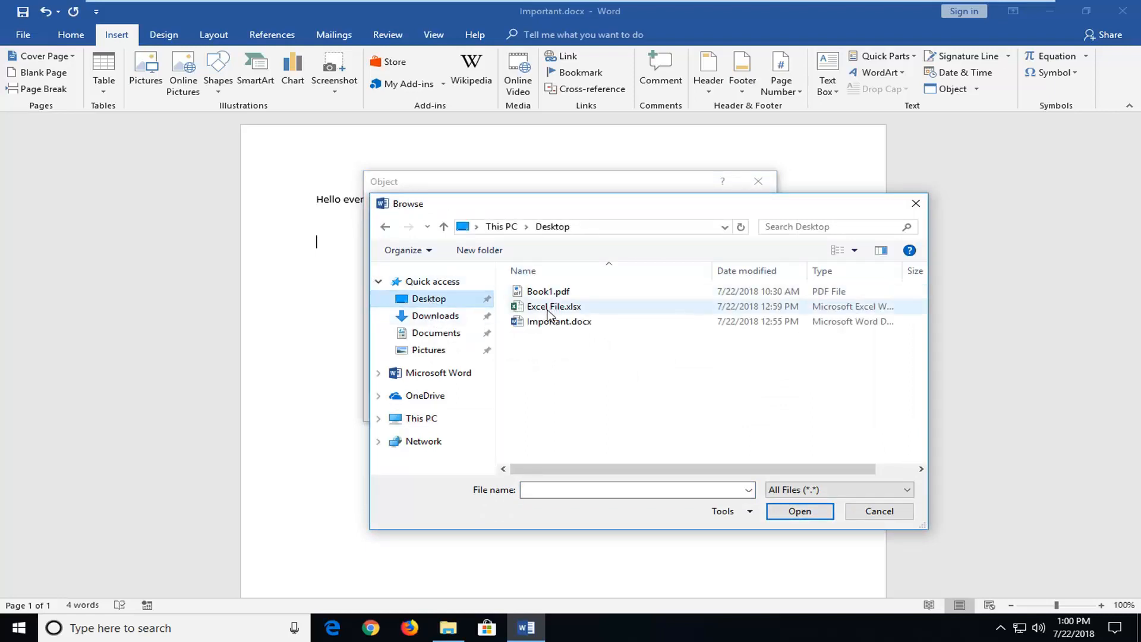
mouse_move(571, 316)
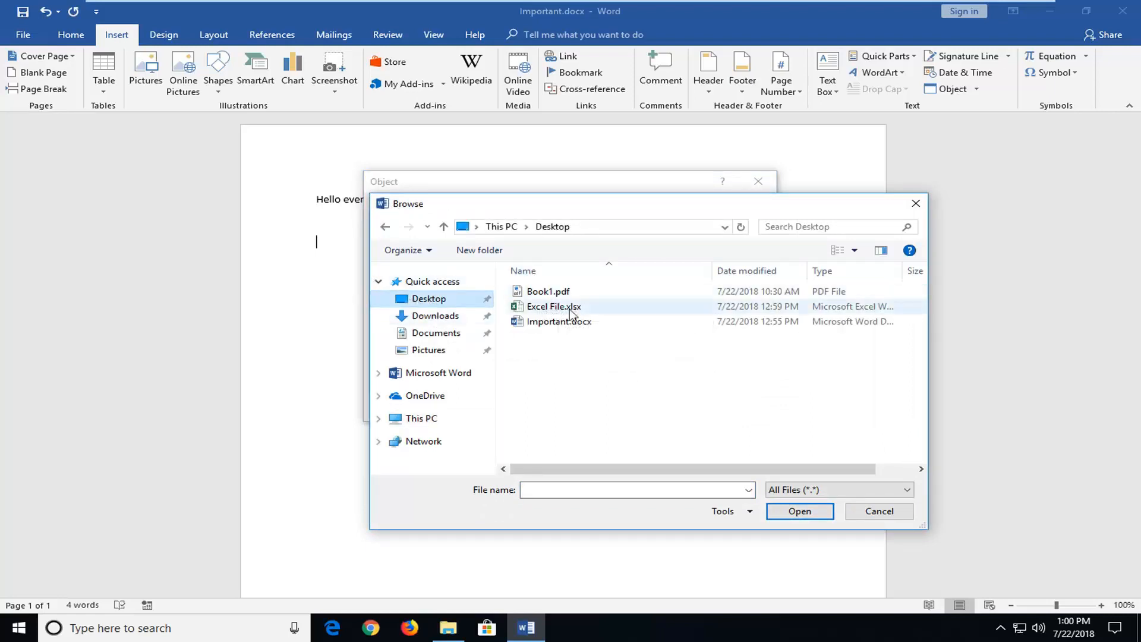
left_click(554, 307)
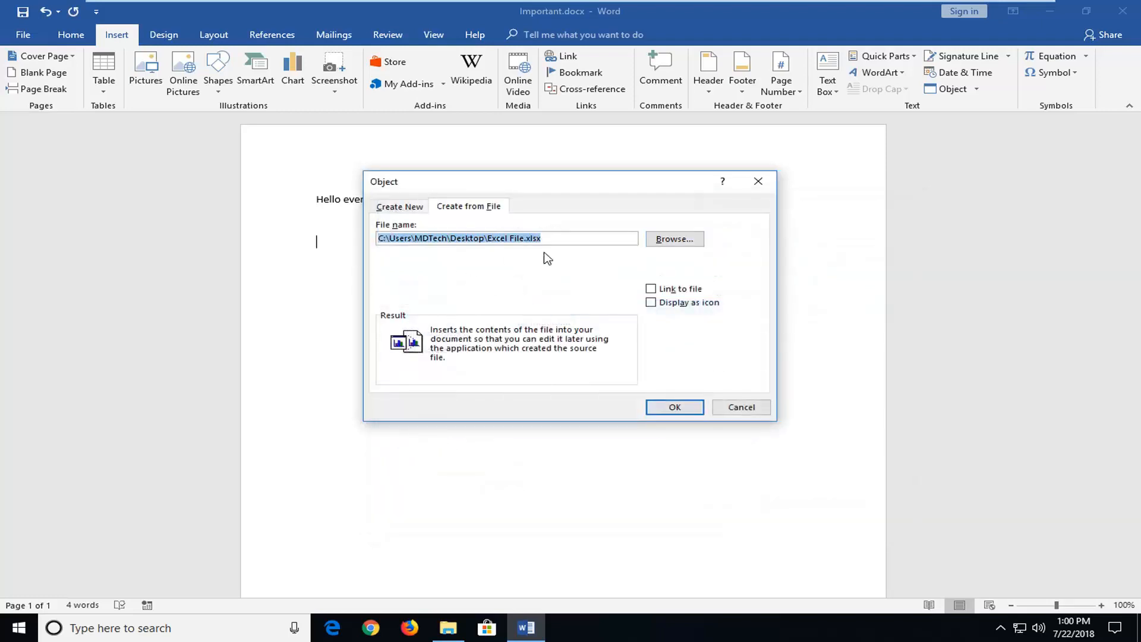
mouse_move(697, 271)
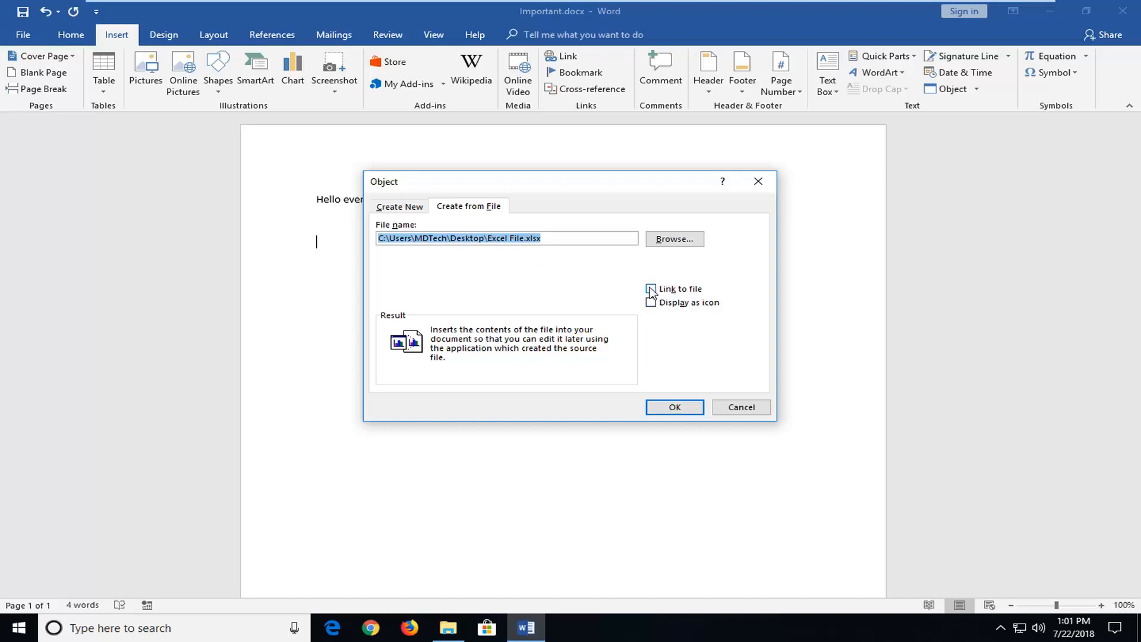
mouse_move(651, 301)
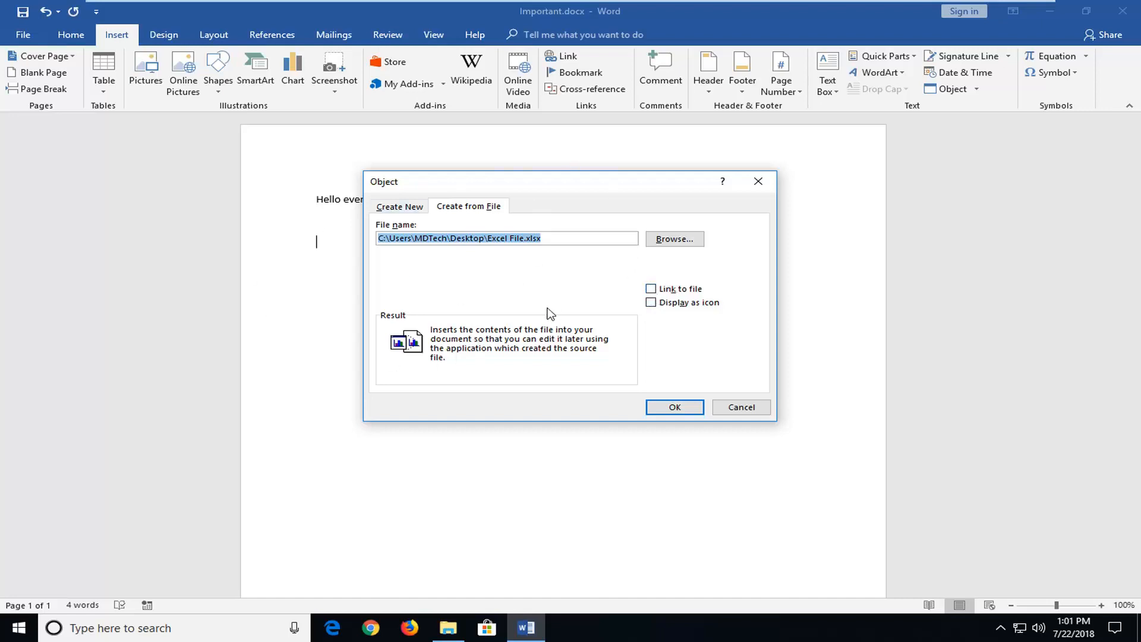
mouse_move(467, 274)
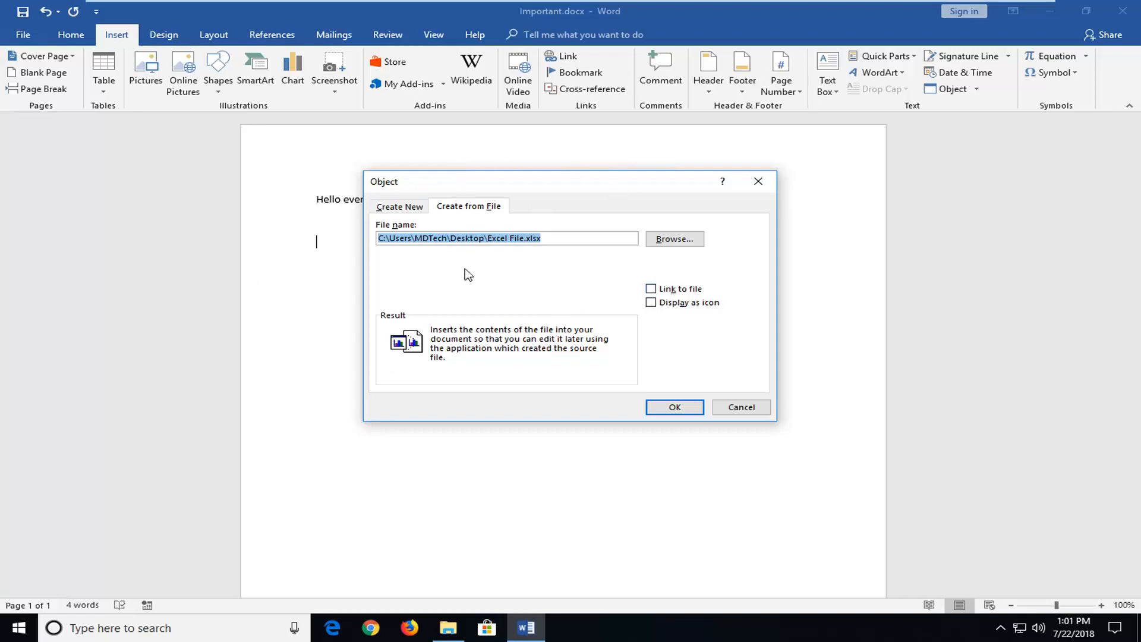
mouse_move(566, 281)
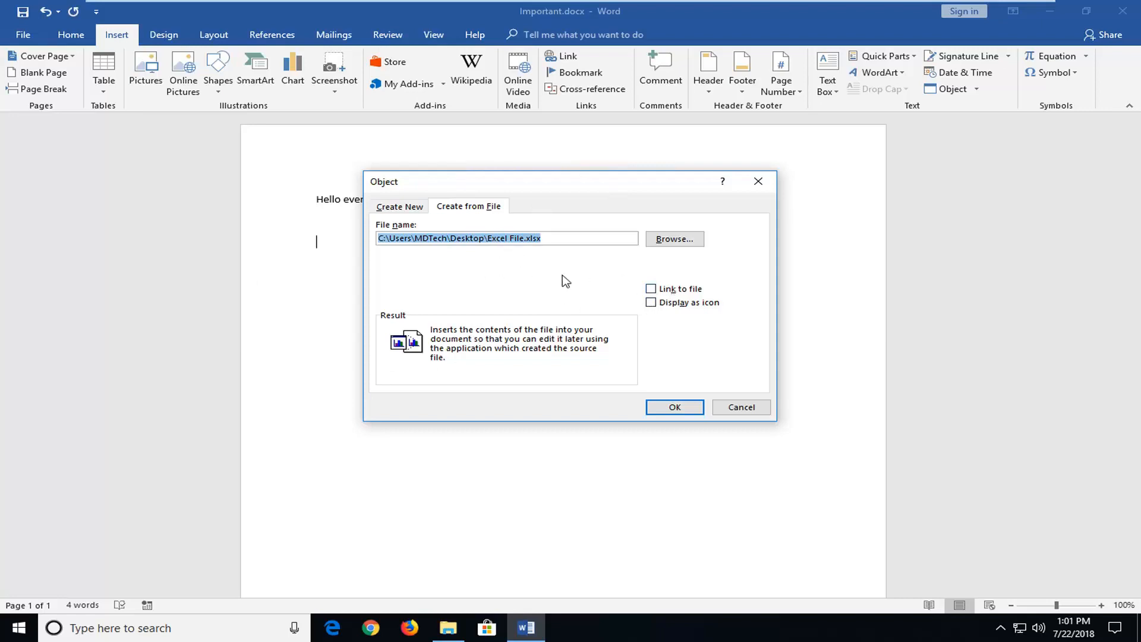
mouse_move(574, 281)
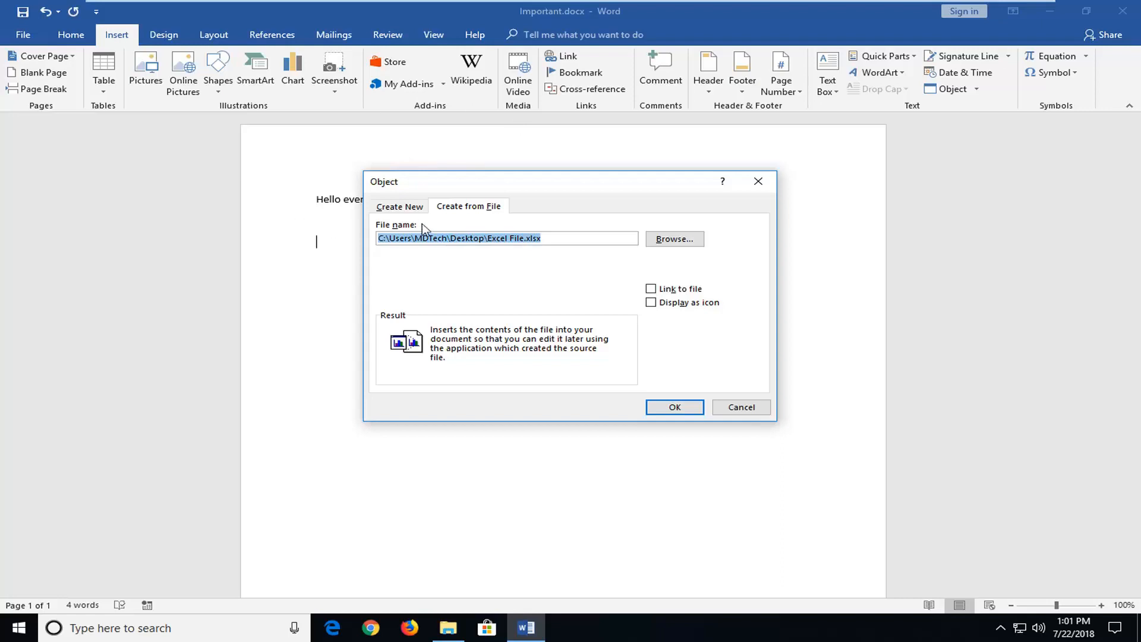
mouse_move(430, 226)
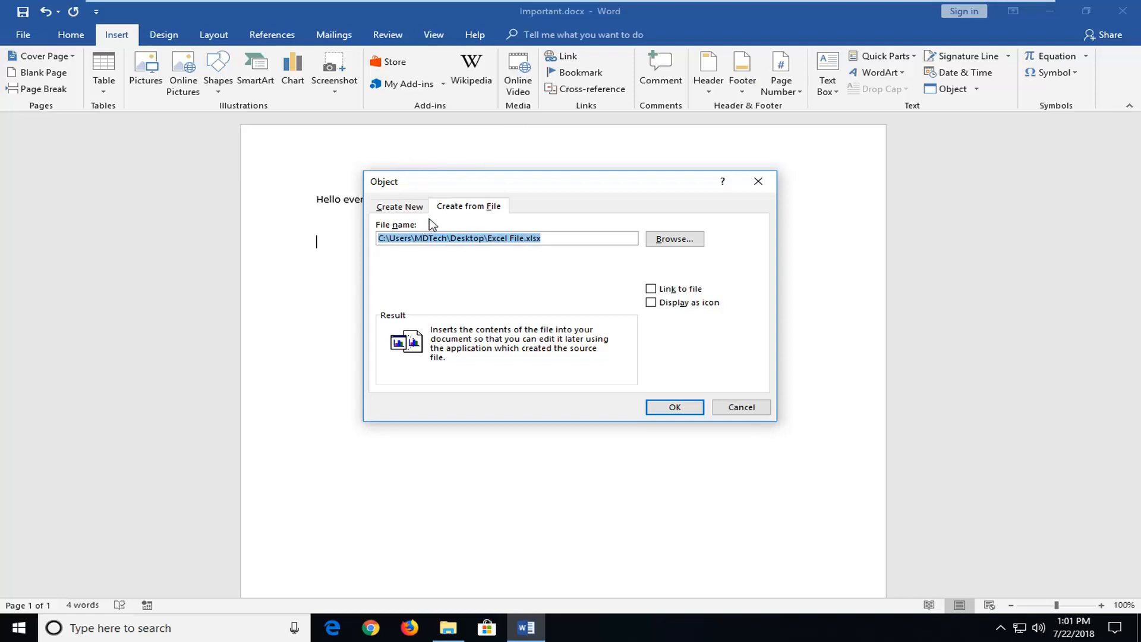
mouse_move(202, 308)
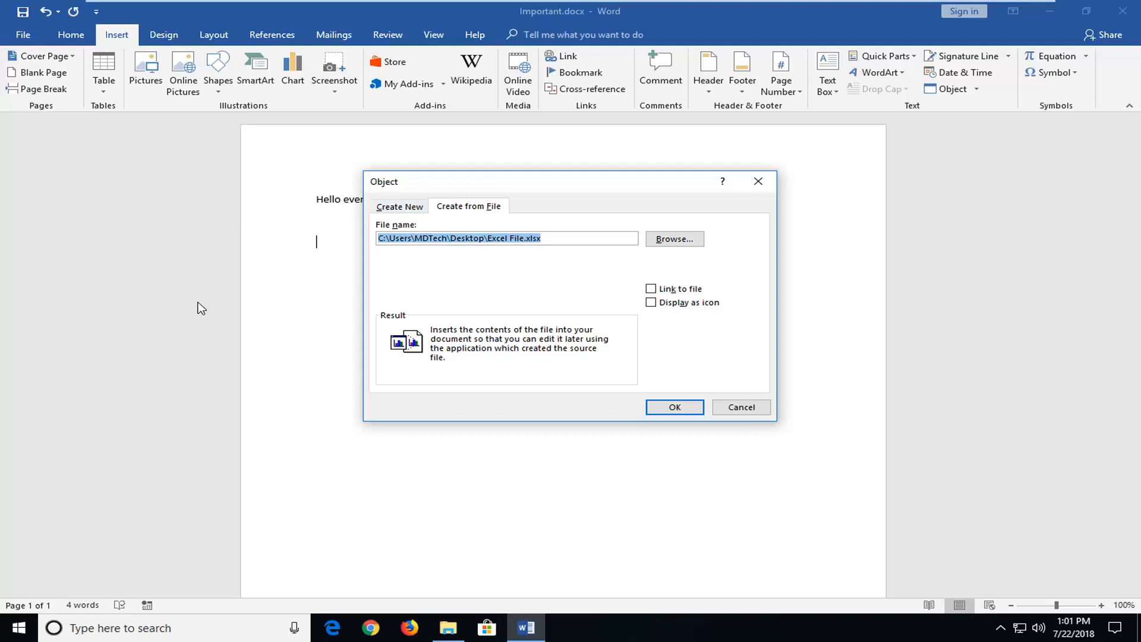
mouse_move(408, 303)
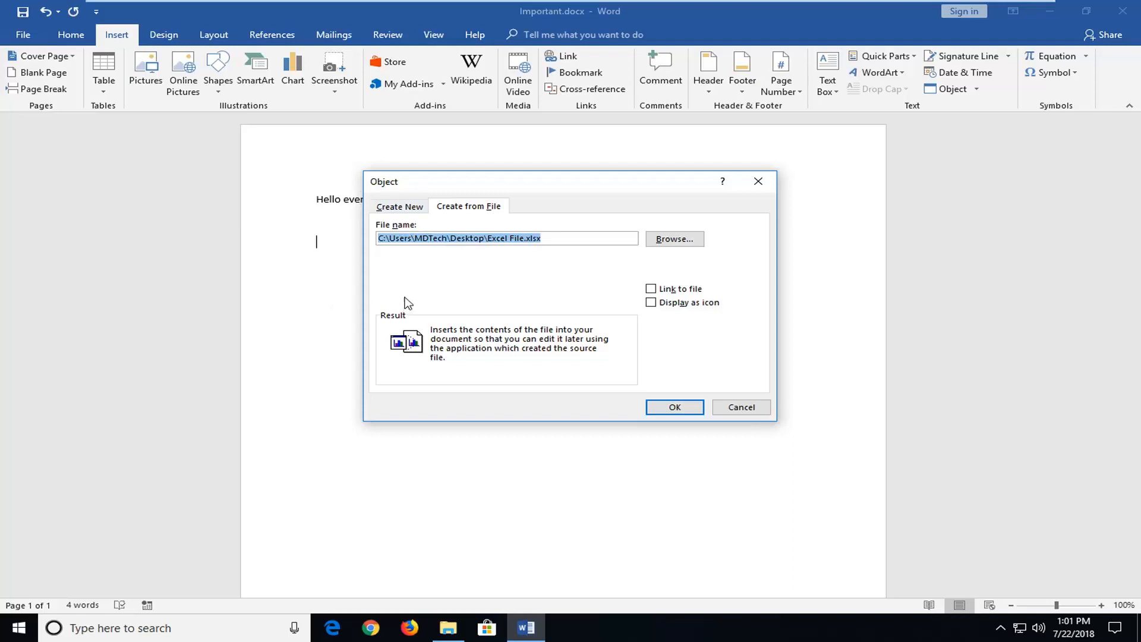
mouse_move(499, 291)
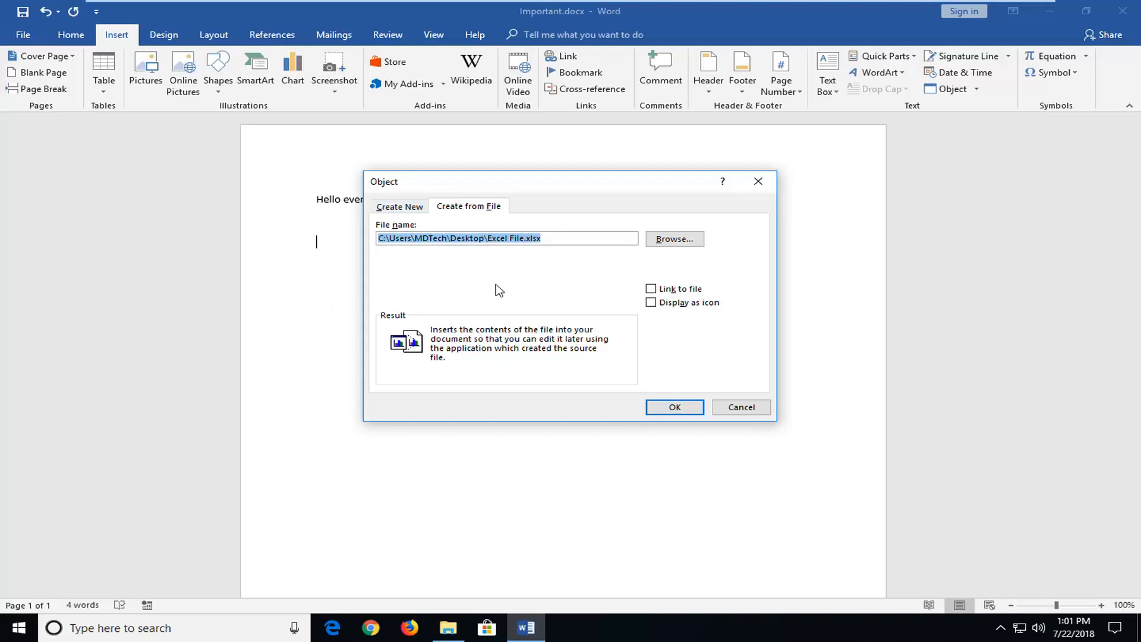
mouse_move(652, 302)
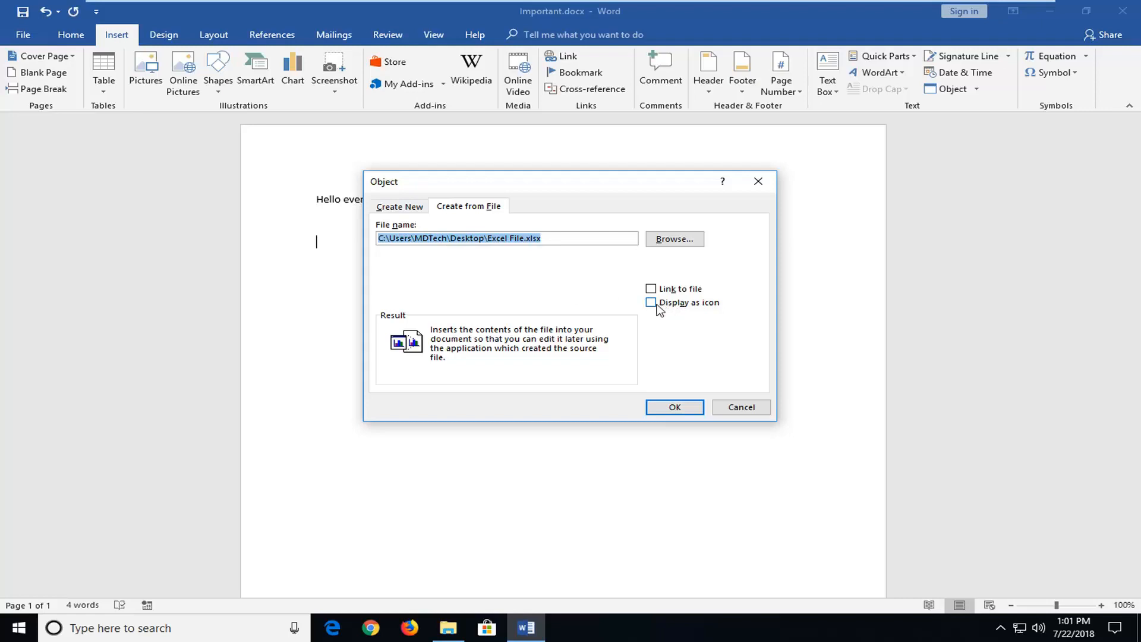
mouse_move(653, 304)
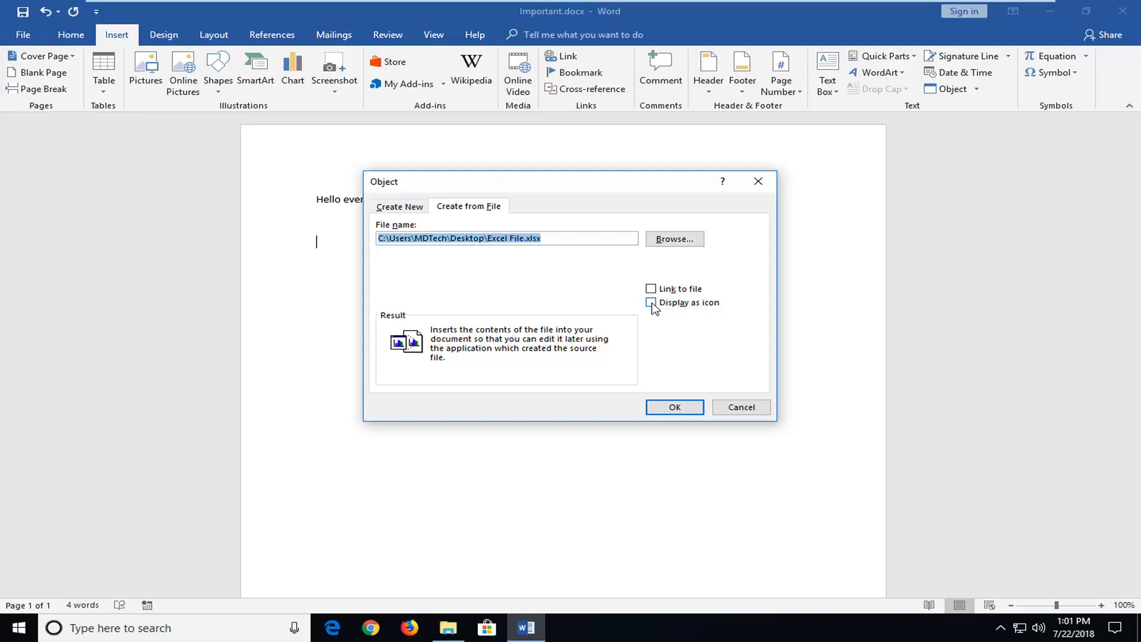
Step: Enable Display as icon and confirm inserting Excel File.xlsx
left_click(651, 302)
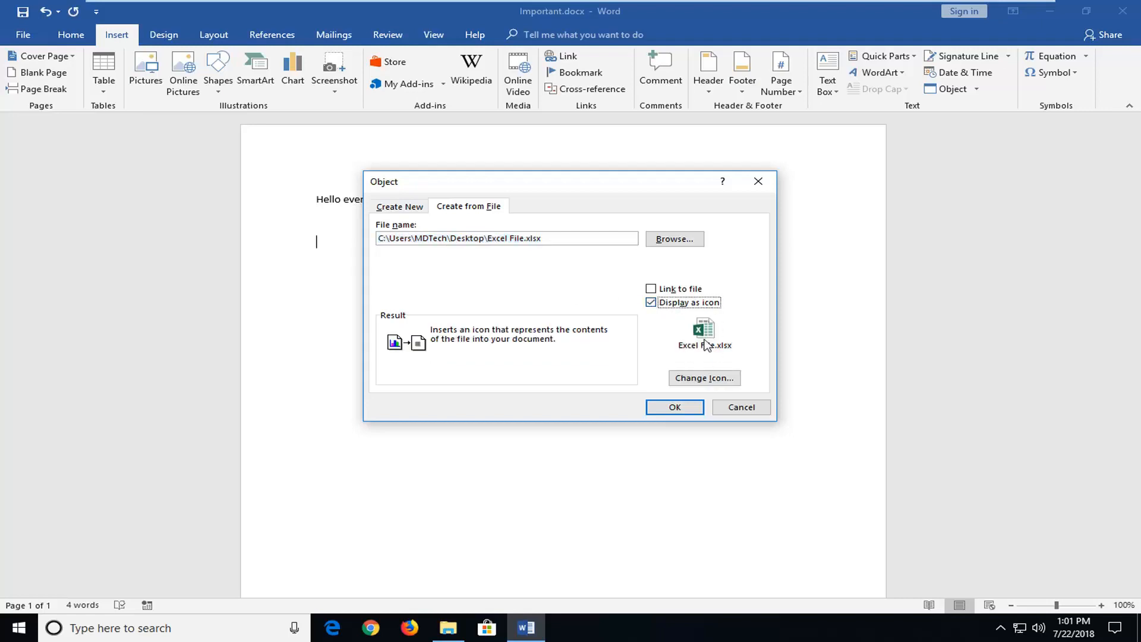
mouse_move(527, 398)
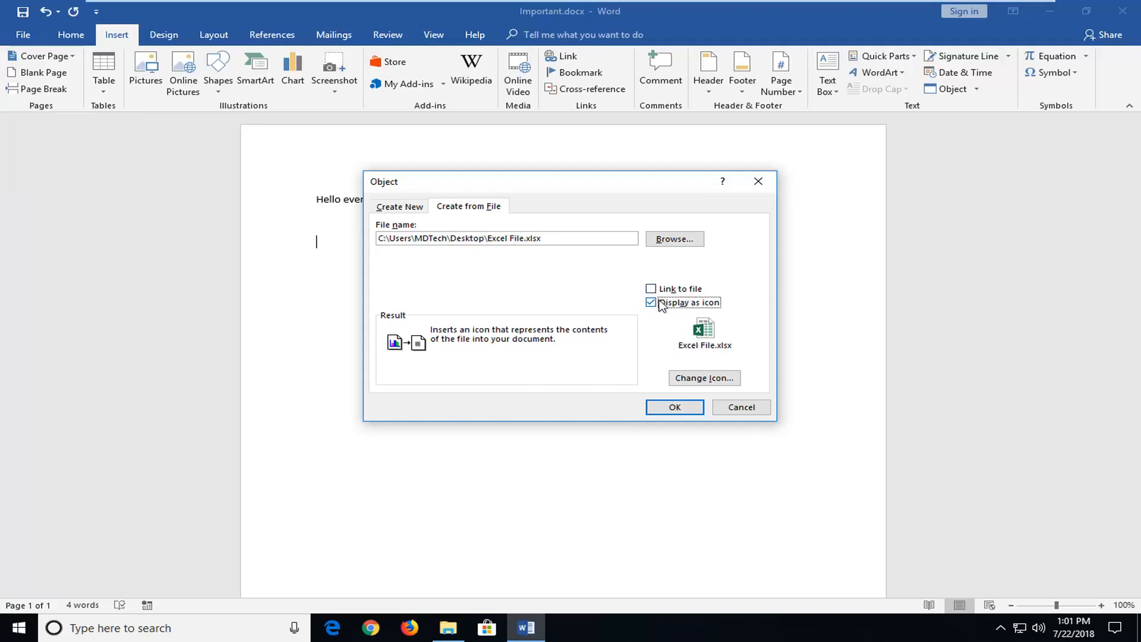
left_click(673, 406)
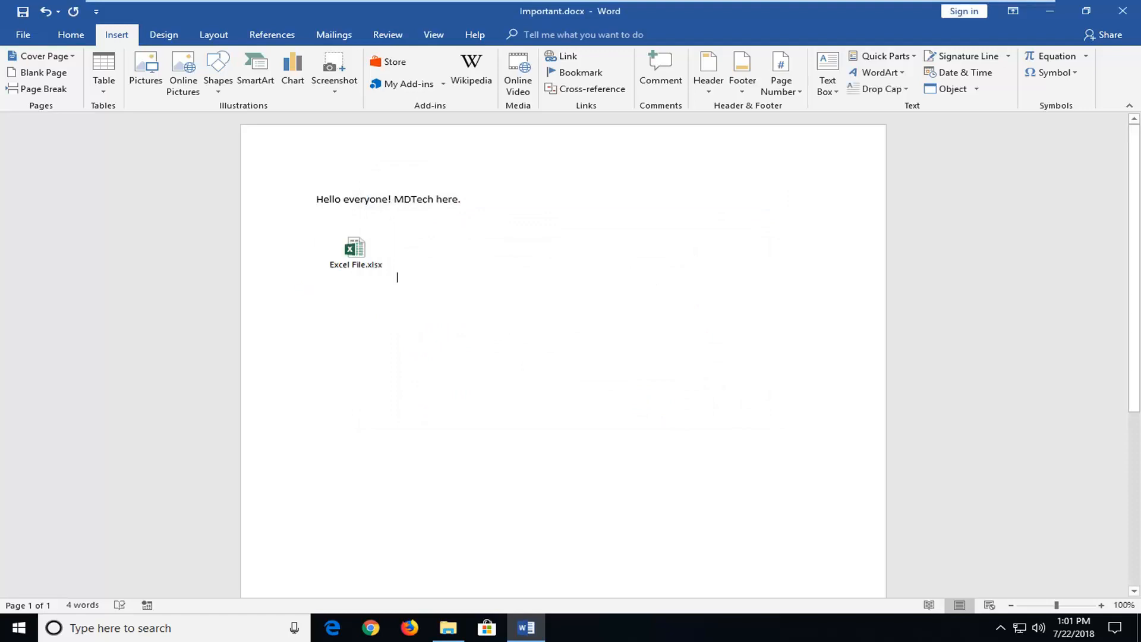
Step: Open the Excel File.xlsx icon to edit the hire-date and weekly-pay worksheet
left_click(356, 249)
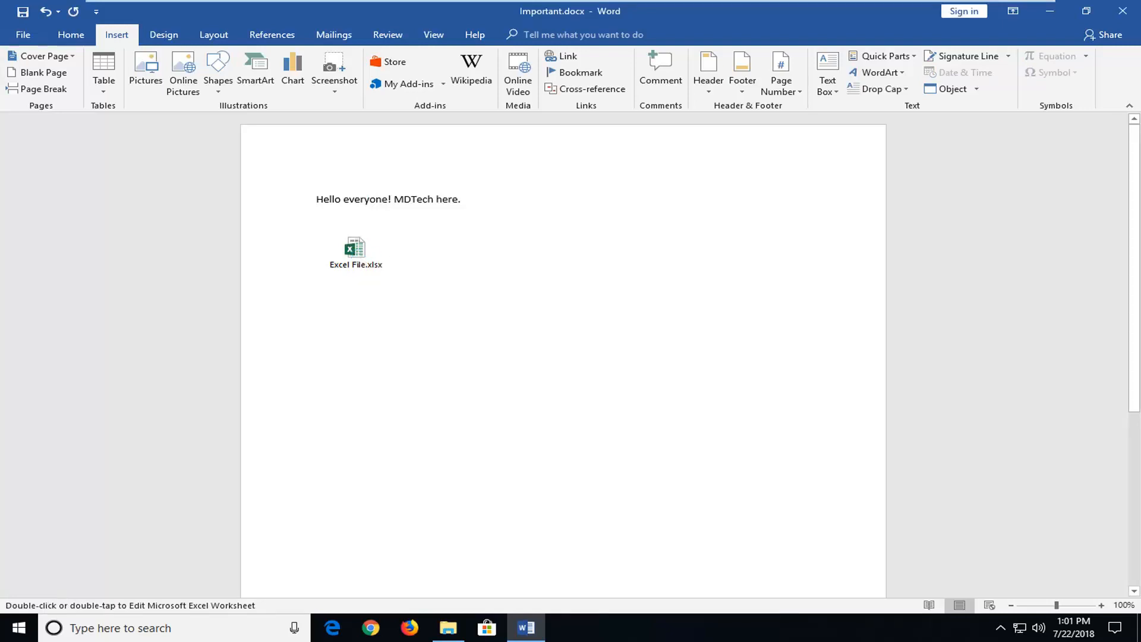
double_click(356, 250)
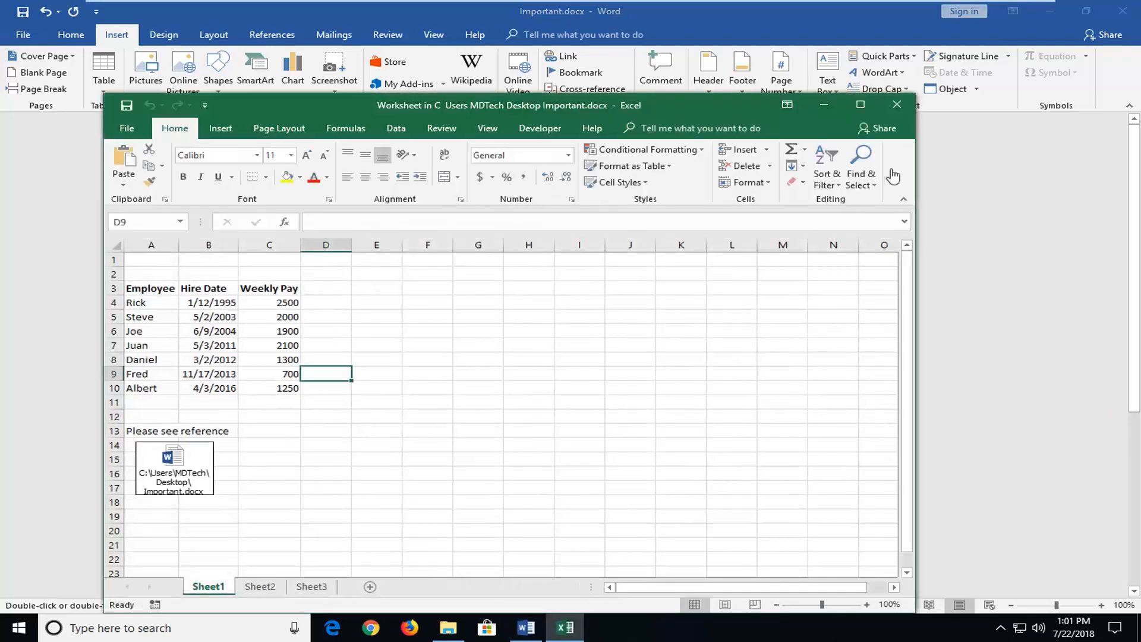